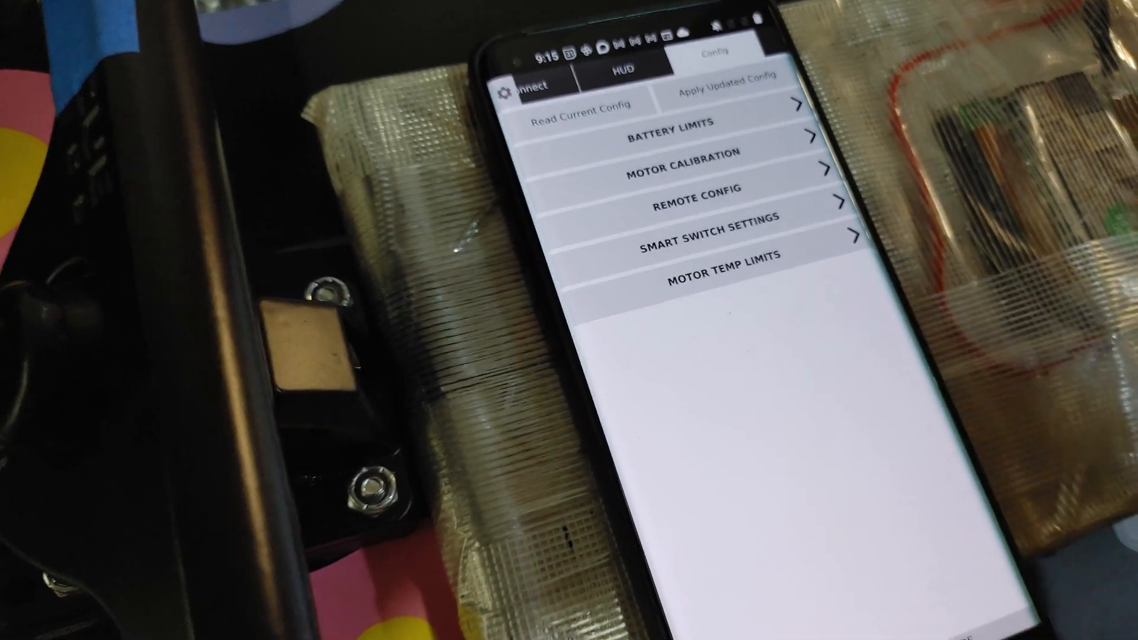
Step: Expand Motor Calibration to reveal the detected motor 1/motor 2 values with 60 A current limits
left_click(671, 170)
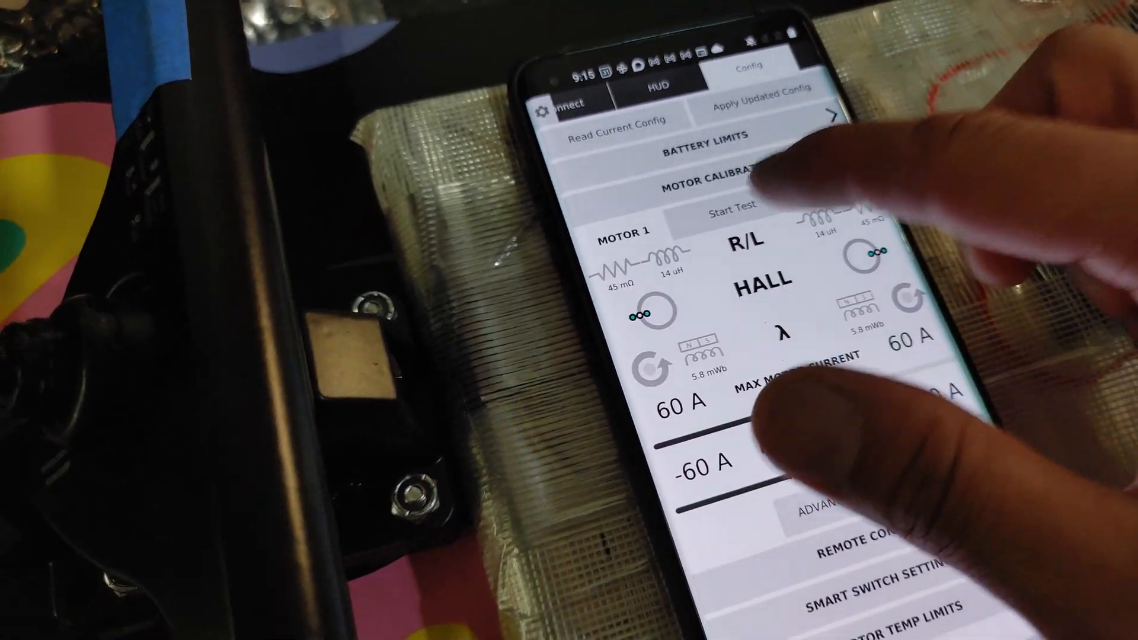
left_click(734, 205)
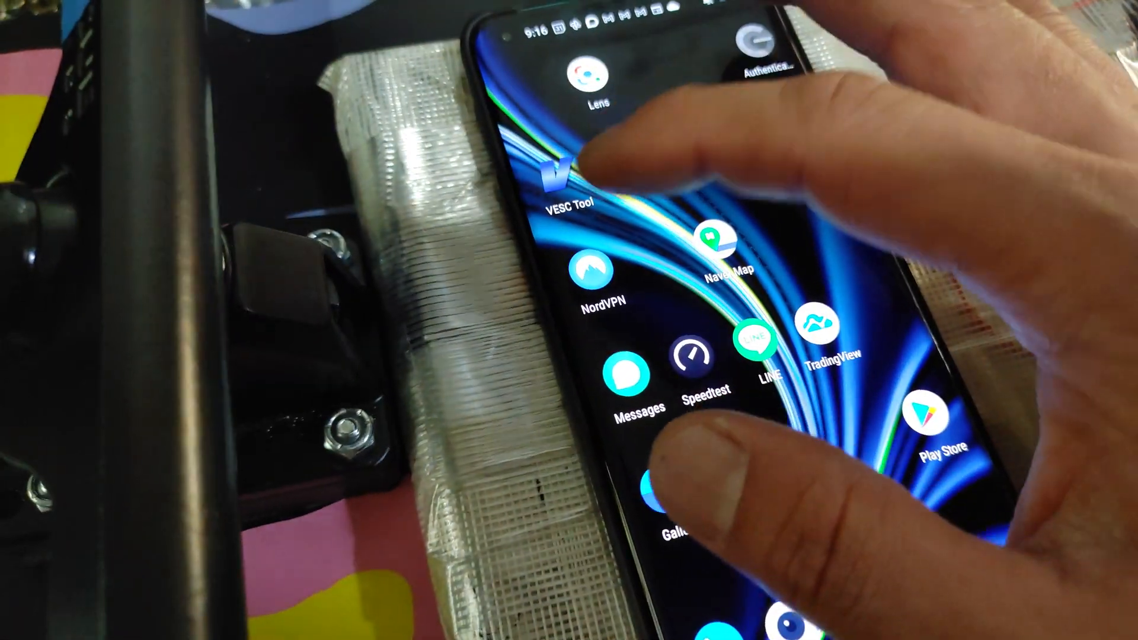
Step: Launch VESC Tool from the home screen and acknowledge the newer-firmware warning
left_click(573, 181)
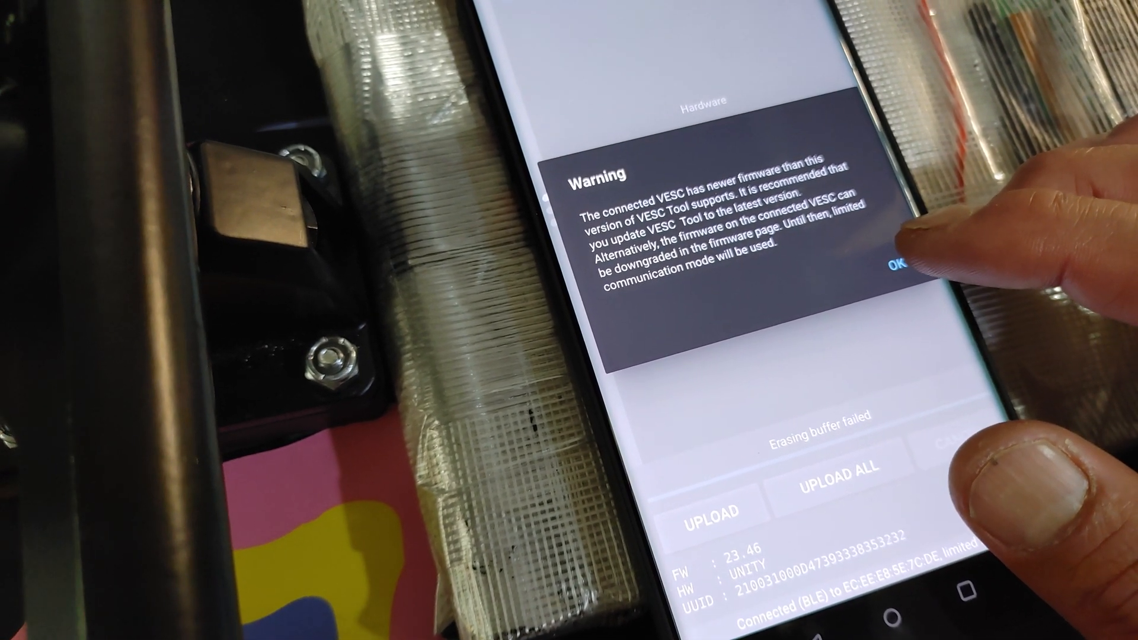
left_click(900, 264)
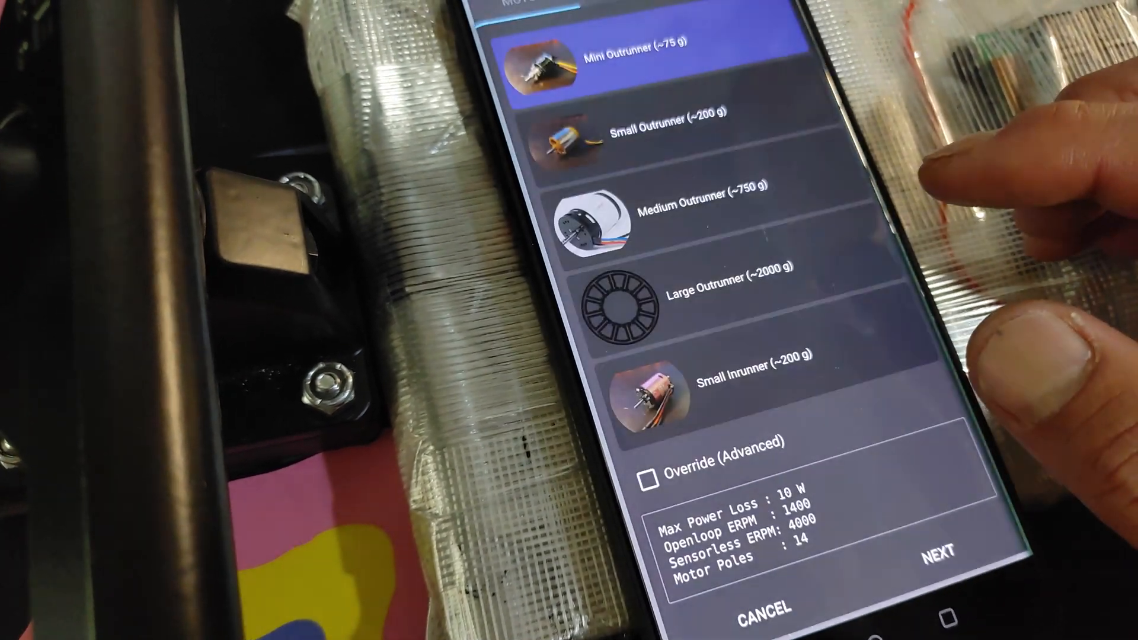
Step: Continue with Mini Outrunner, confirm the Motor Selection warning, and advance past the Battery page
left_click(935, 554)
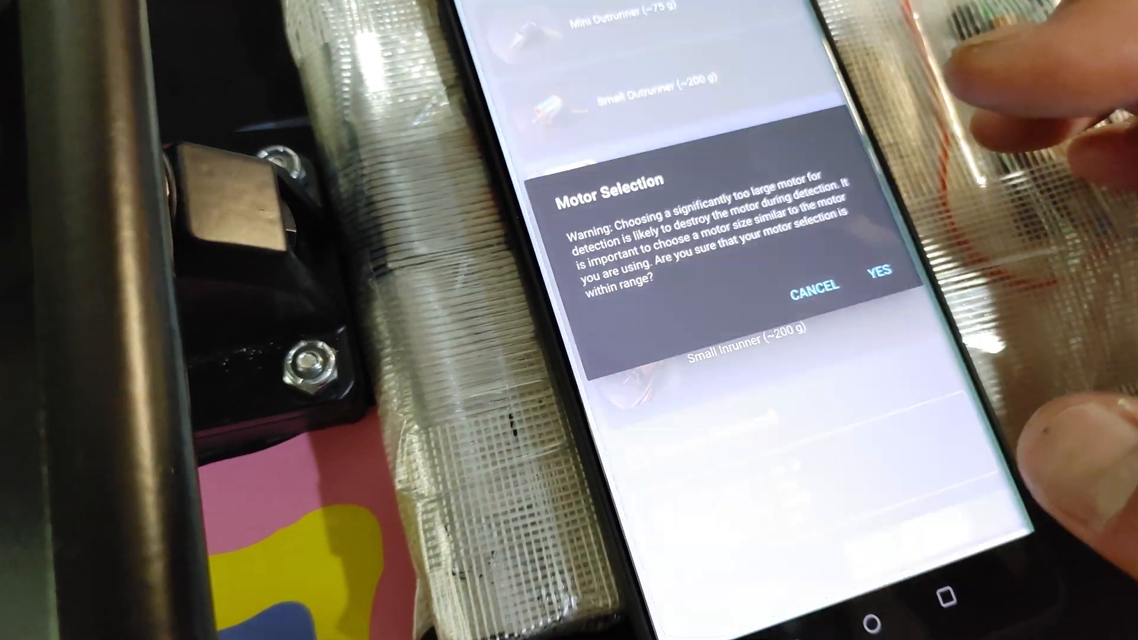
left_click(879, 273)
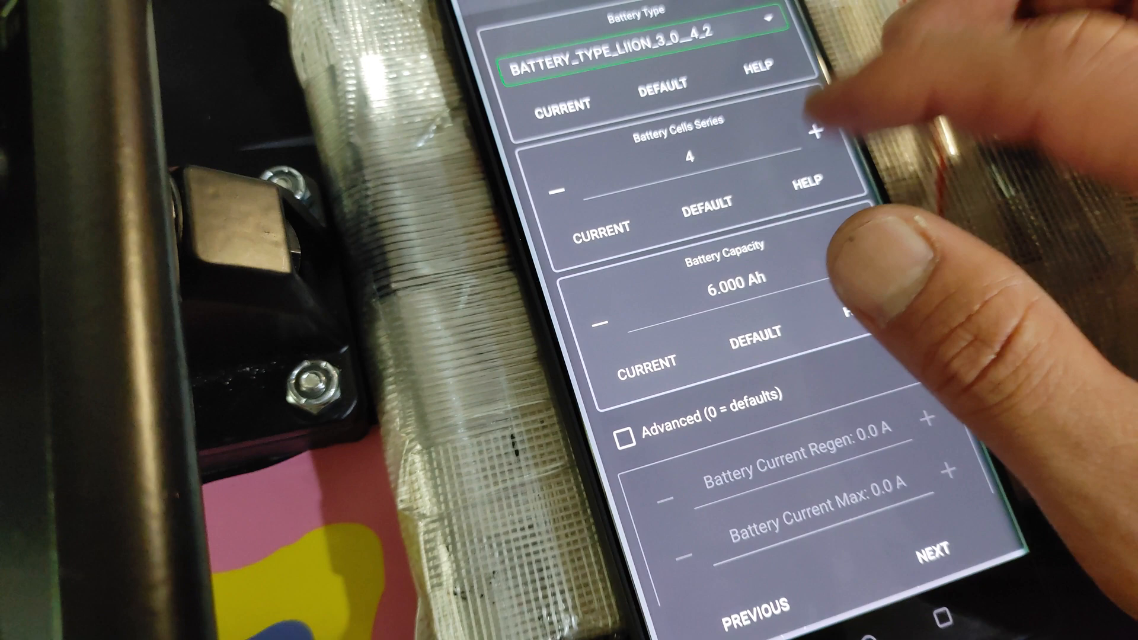
left_click(816, 134)
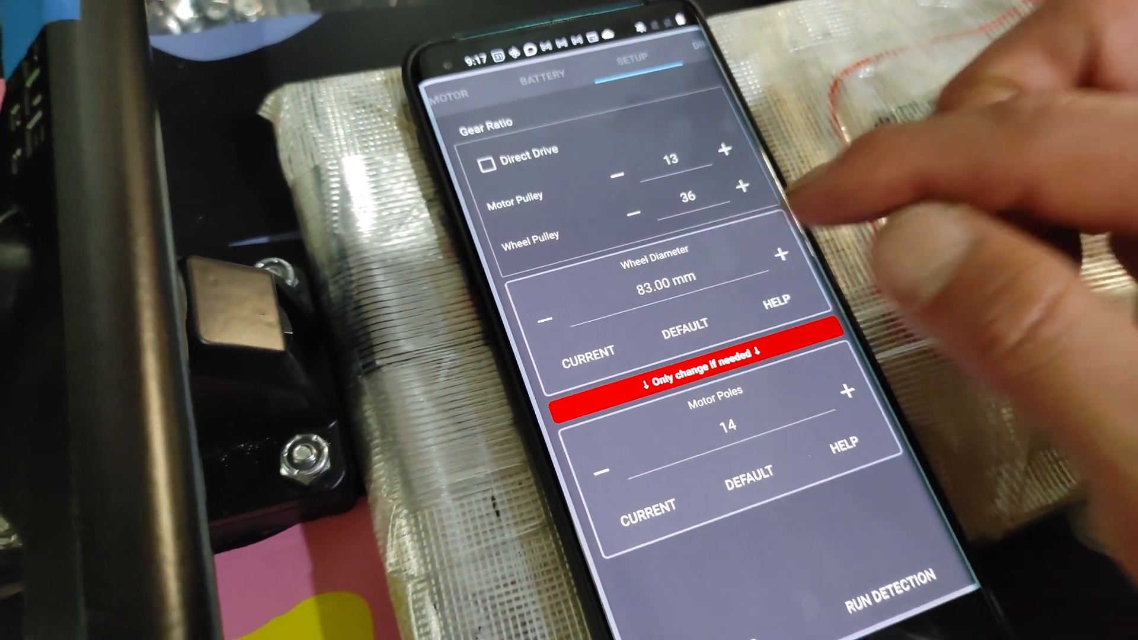
Step: Enter a new Wheel Diameter starting with 1 and confirm it, with Motor Pulley at 16 teeth
left_click(661, 289)
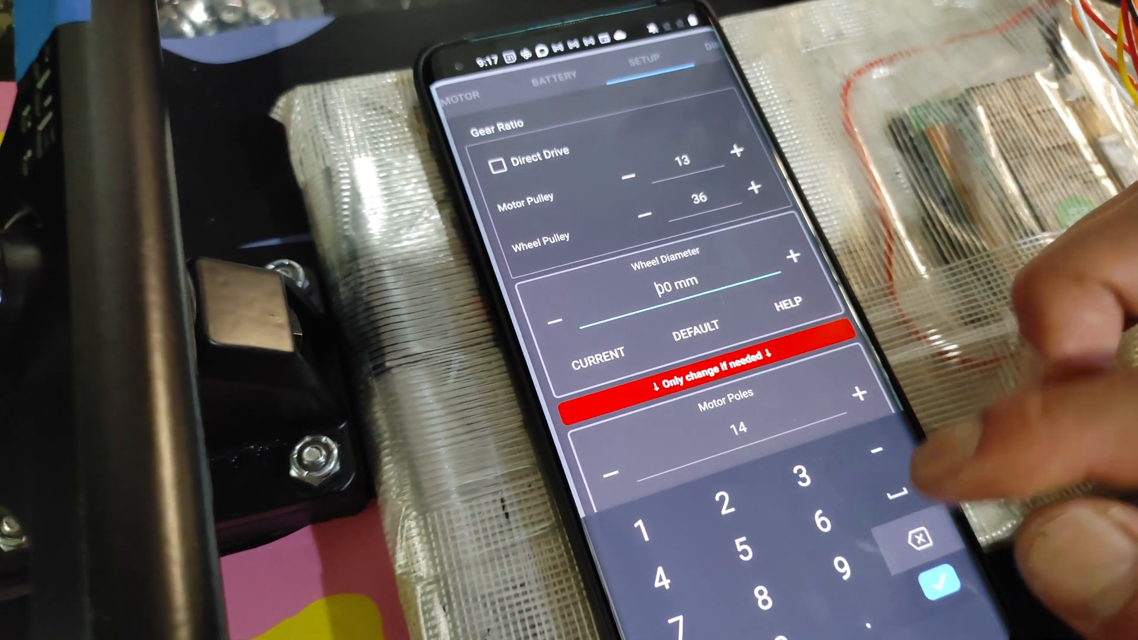
type("1")
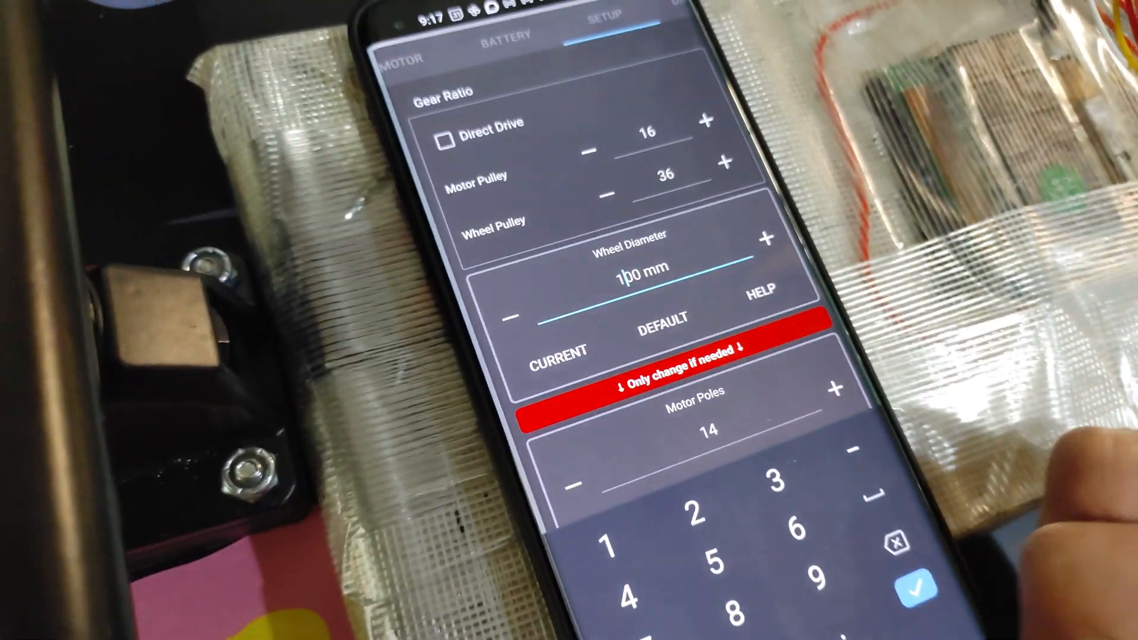
left_click(896, 588)
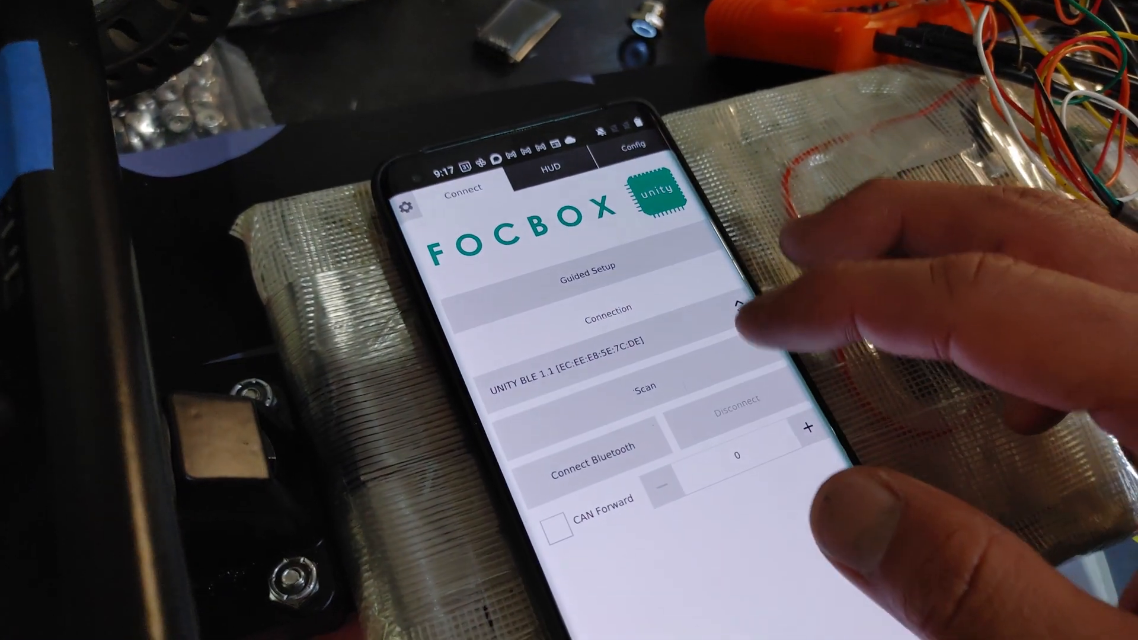
Step: Connect to UNITY BLE over Bluetooth until 'App configuration updated' appears
left_click(643, 385)
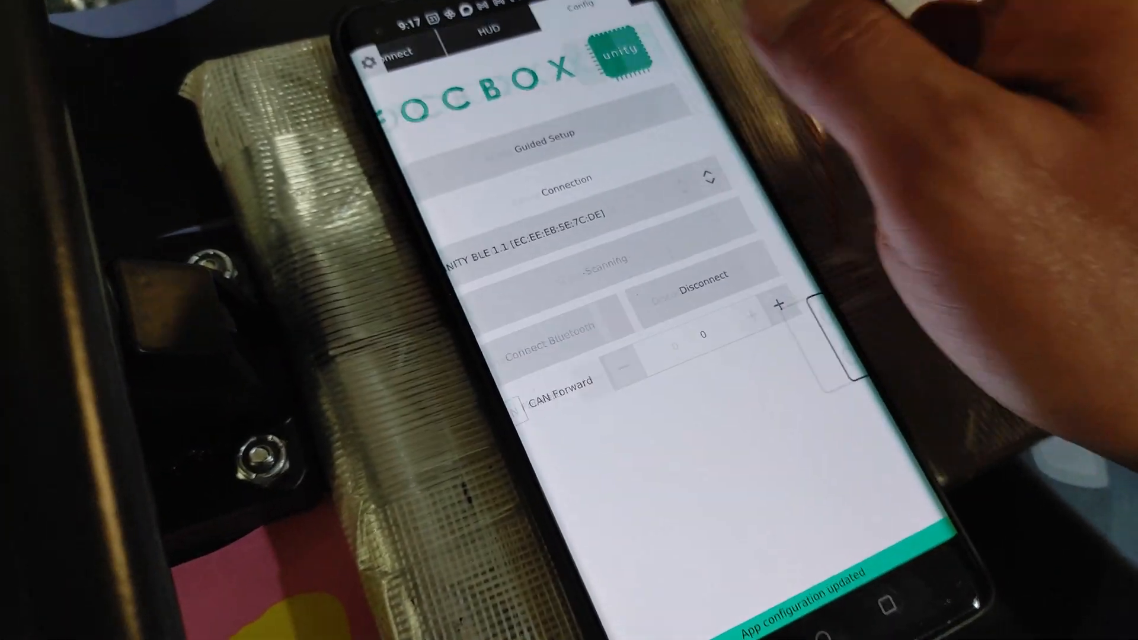
scroll("down", 3)
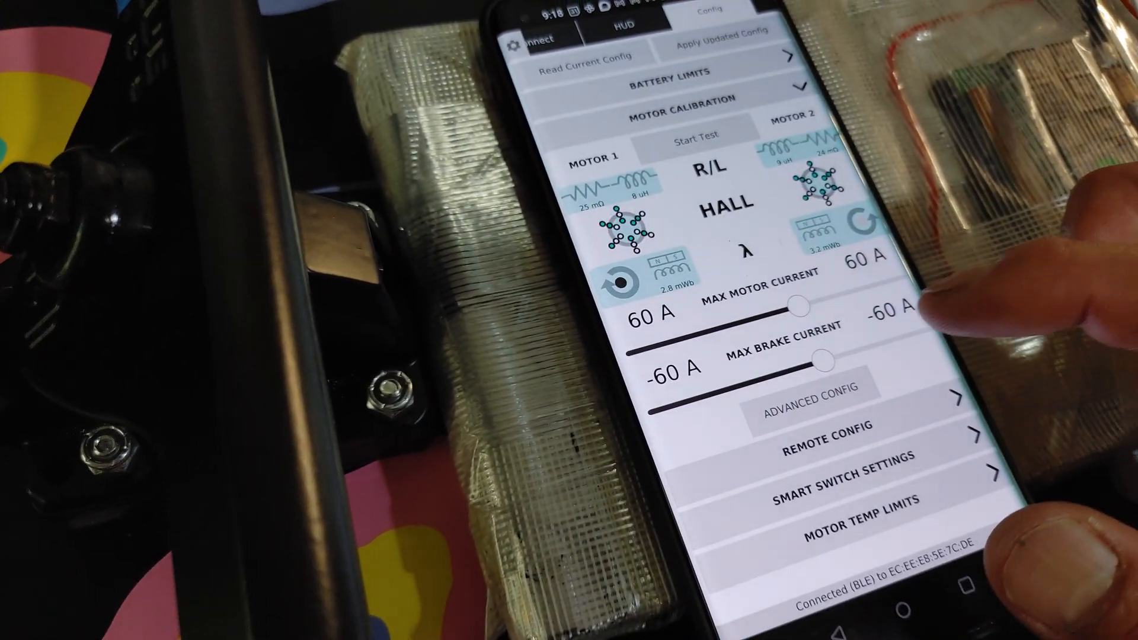
left_click(810, 404)
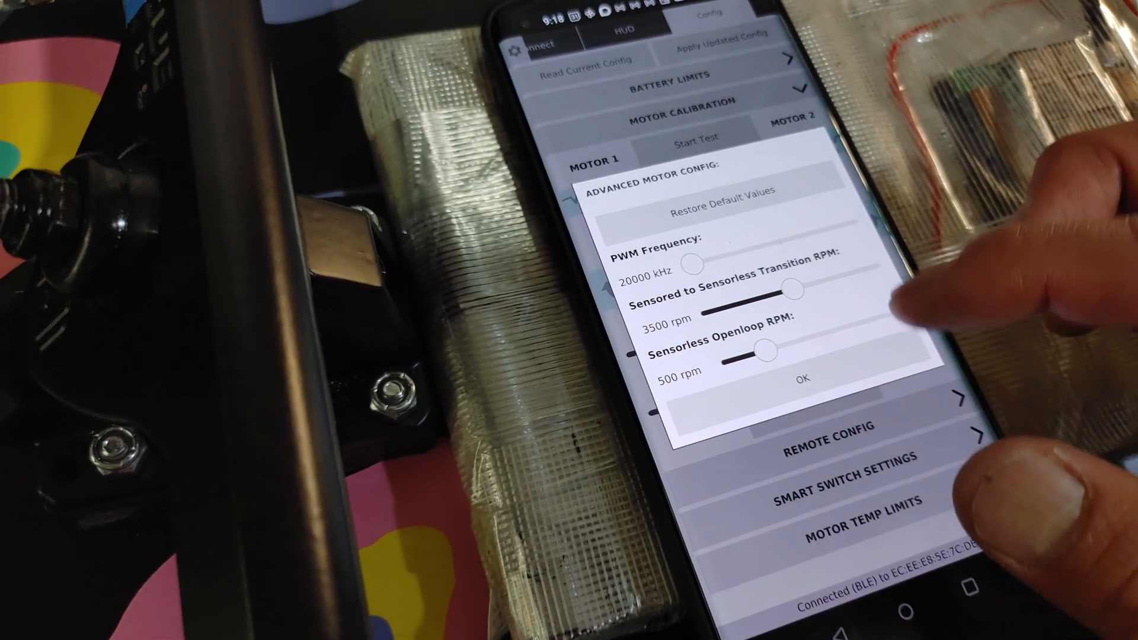
left_click(801, 378)
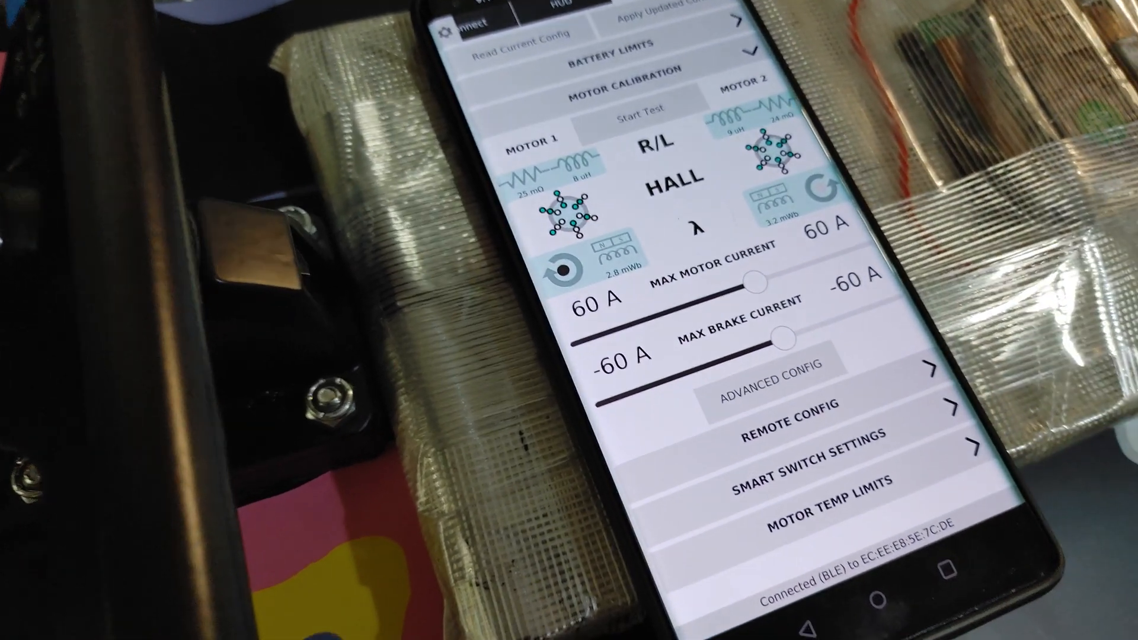